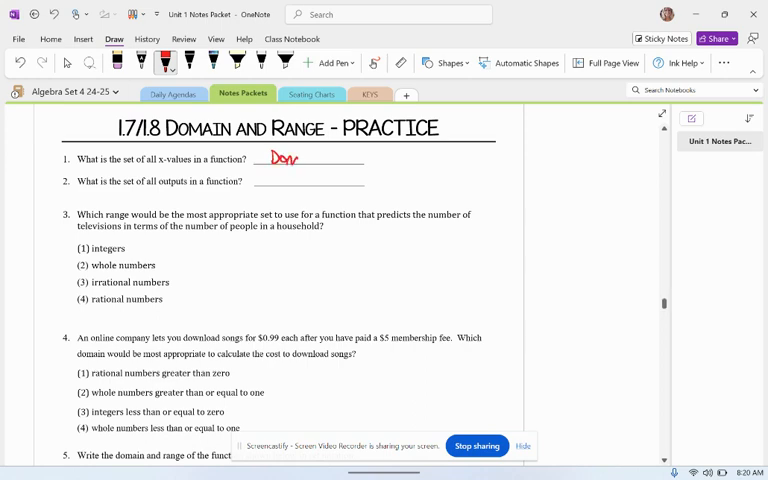
# Handwrite 'Domain' beside question 1 and 'Range' beside question 2 with a small axes sketch
pyautogui.write('ain')
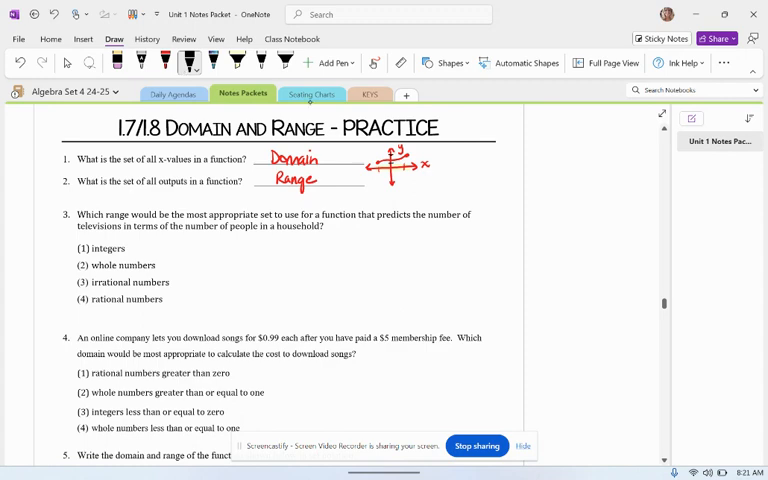
# Sketch a two-oval mapping diagram and start an x/y table grid beside the graph
pyautogui.click(284, 62)
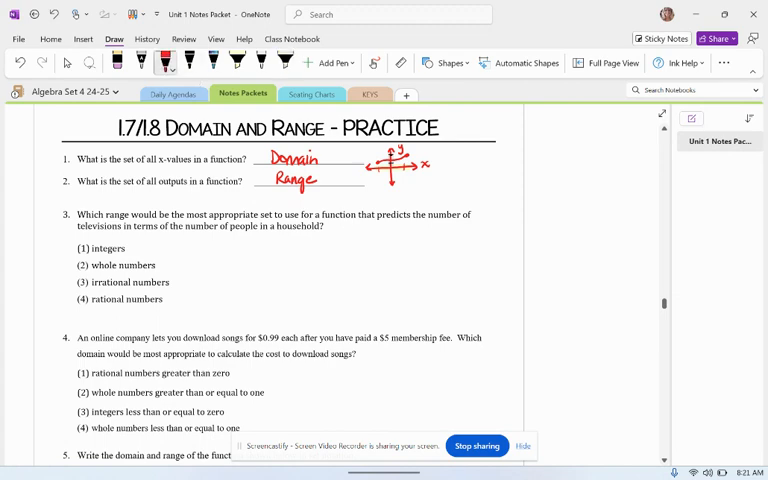
pyautogui.moveTo(448, 150); pyautogui.dragTo(480, 184)
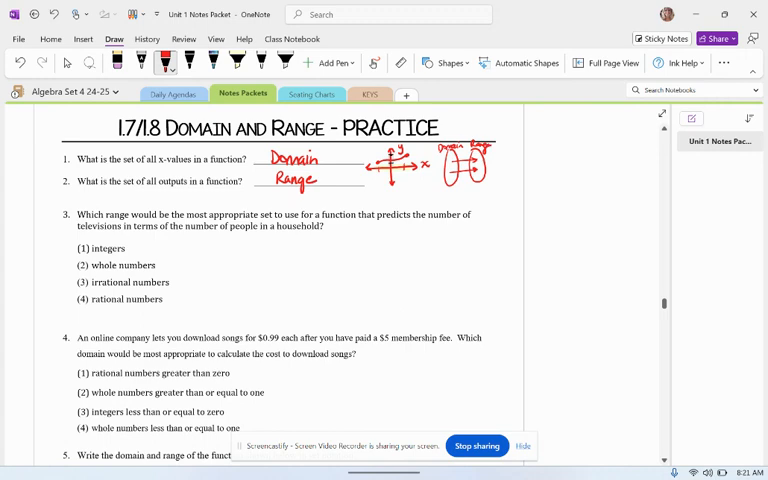
pyautogui.moveTo(484, 196); pyautogui.dragTo(496, 188)
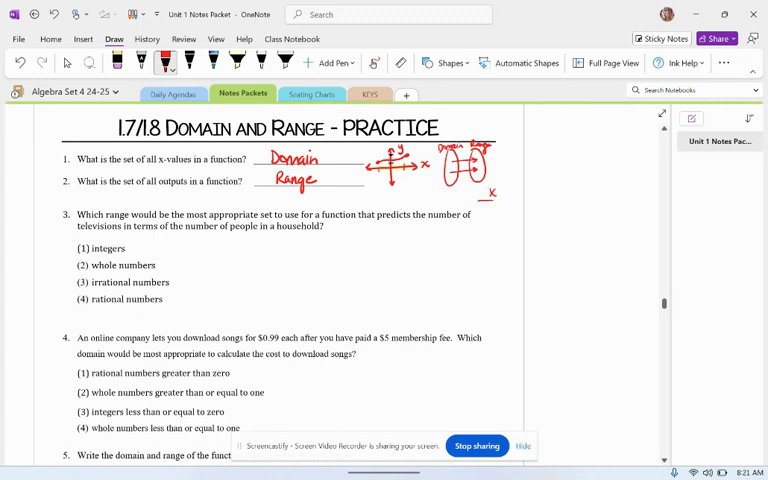
pyautogui.moveTo(504, 184); pyautogui.dragTo(504, 260)
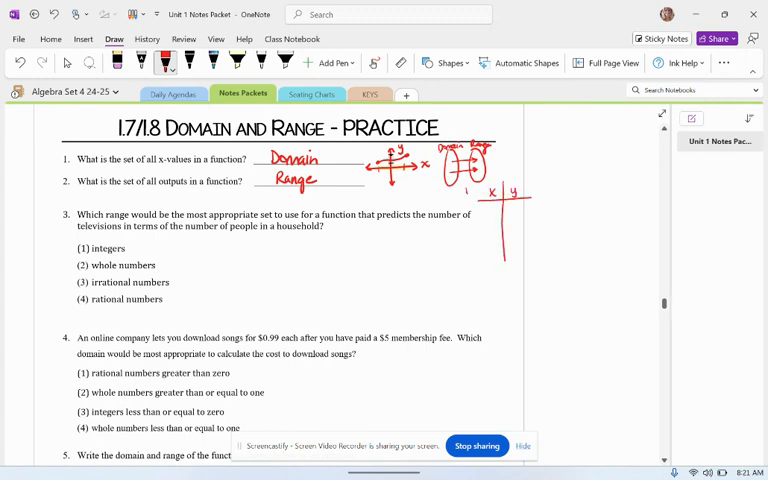